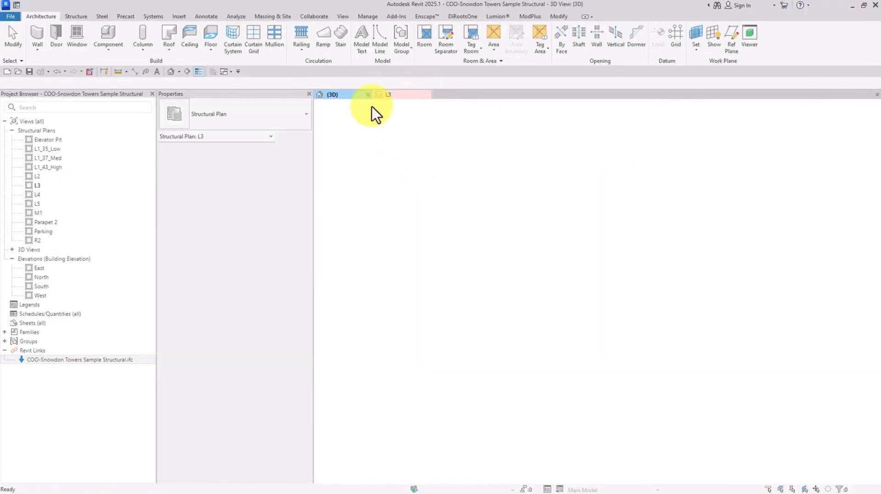
Step: Close the structural project and select Snowdon Towers Sample Structural.ifc in IFC LINK FILES
click(332, 94)
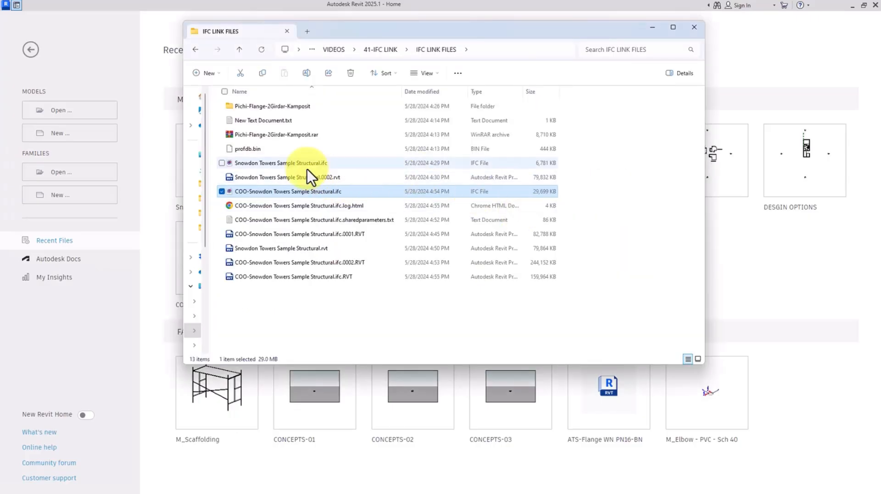
click(281, 163)
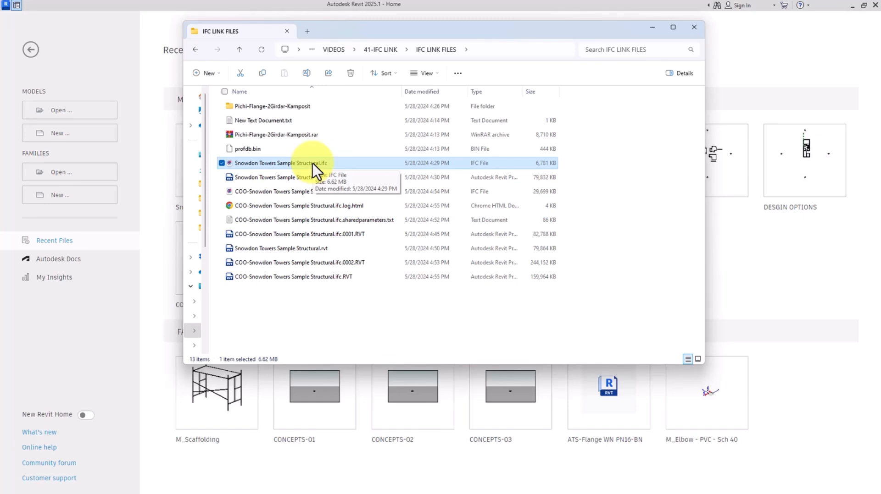
mouse_move(331, 177)
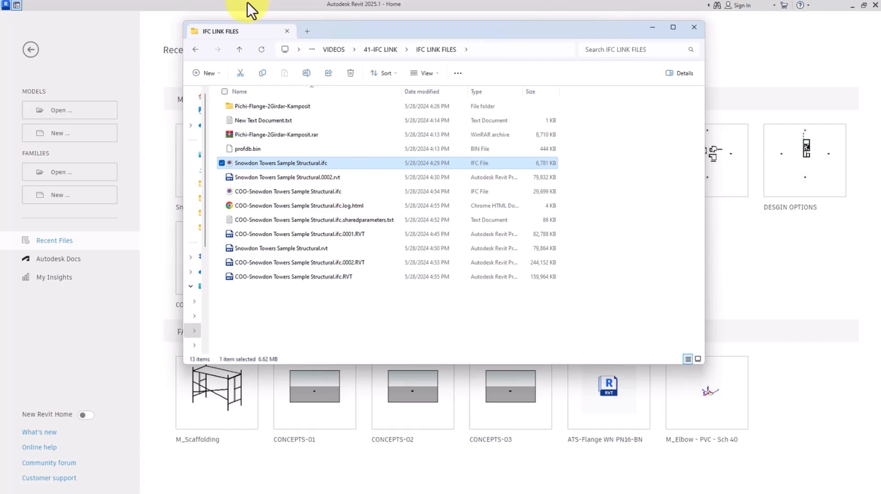
mouse_move(358, 38)
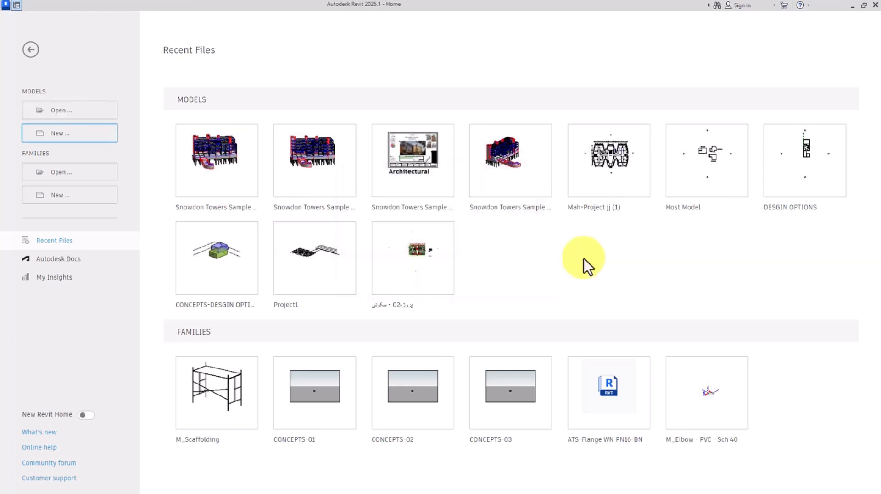
mouse_move(70, 133)
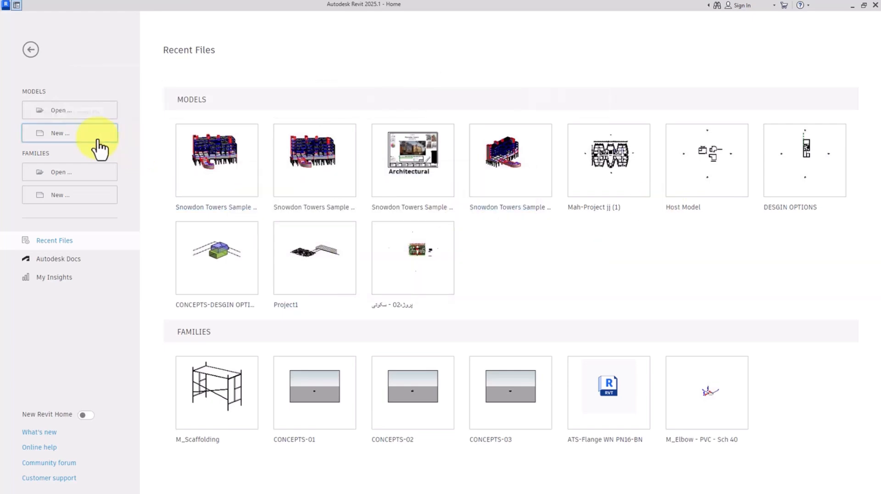
Step: In a new project, draw Basic Wall Generic 200mm walls reaching Level 2 for doors
click(70, 133)
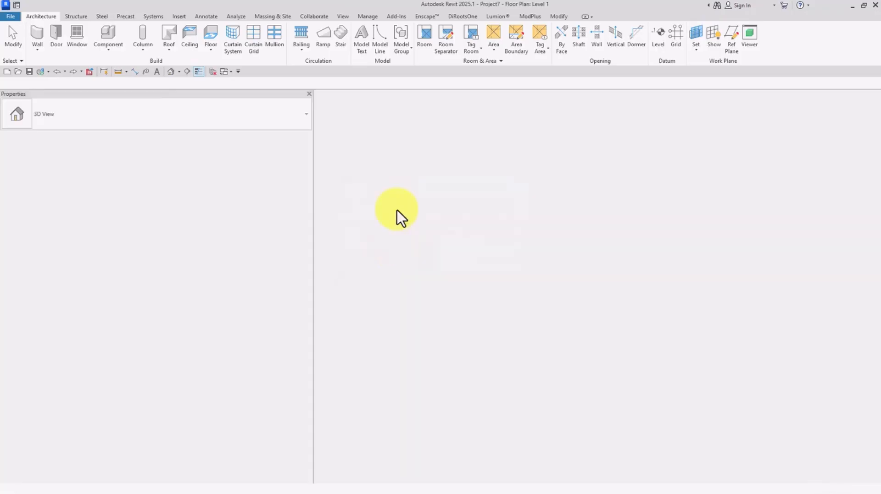
click(37, 37)
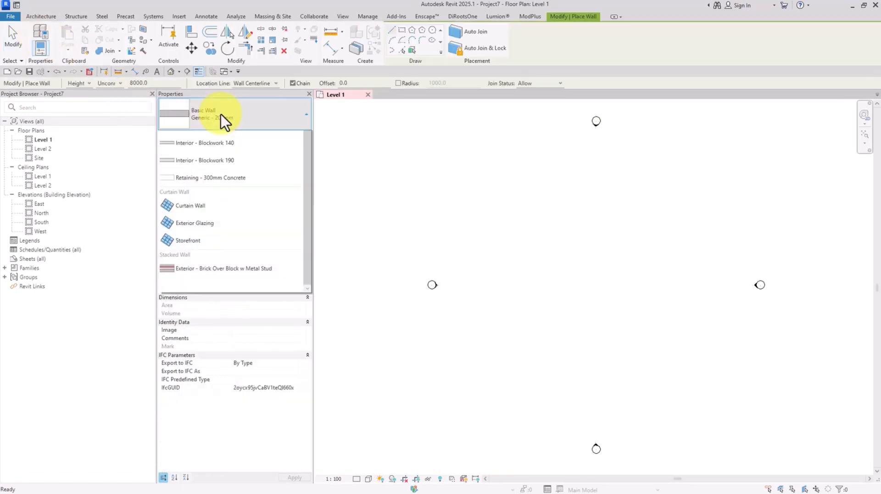
click(224, 114)
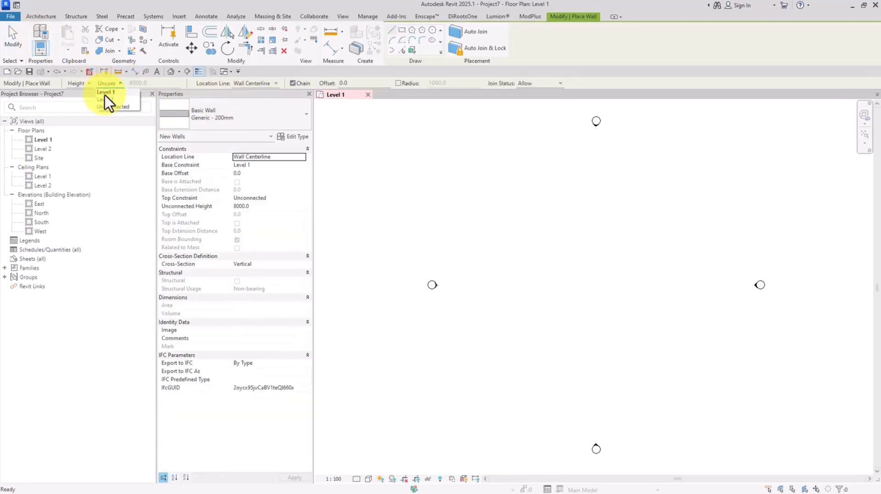
click(106, 100)
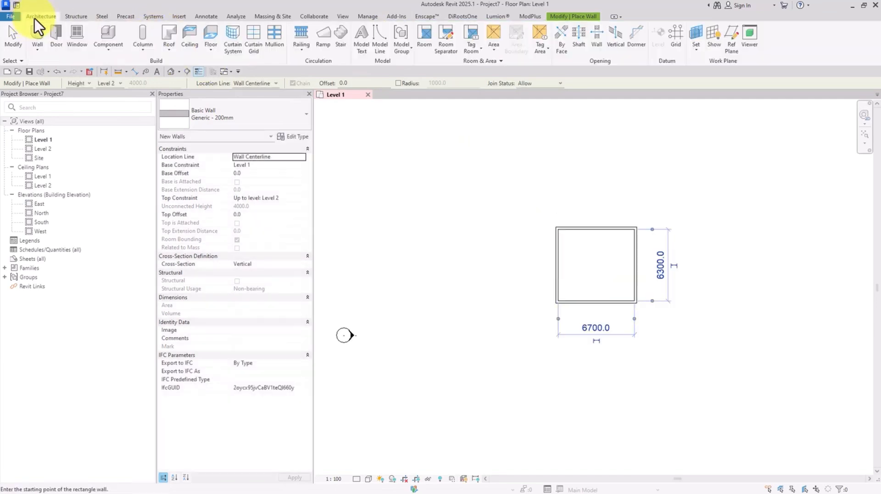
click(55, 37)
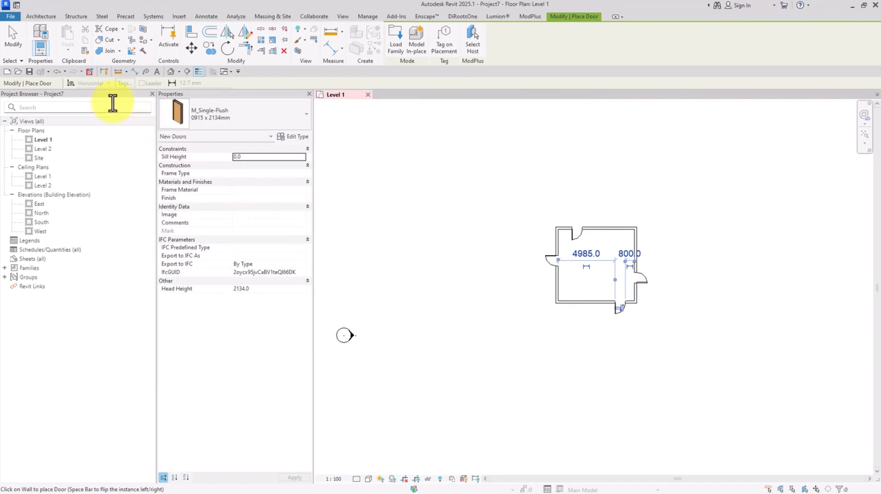
mouse_move(71, 91)
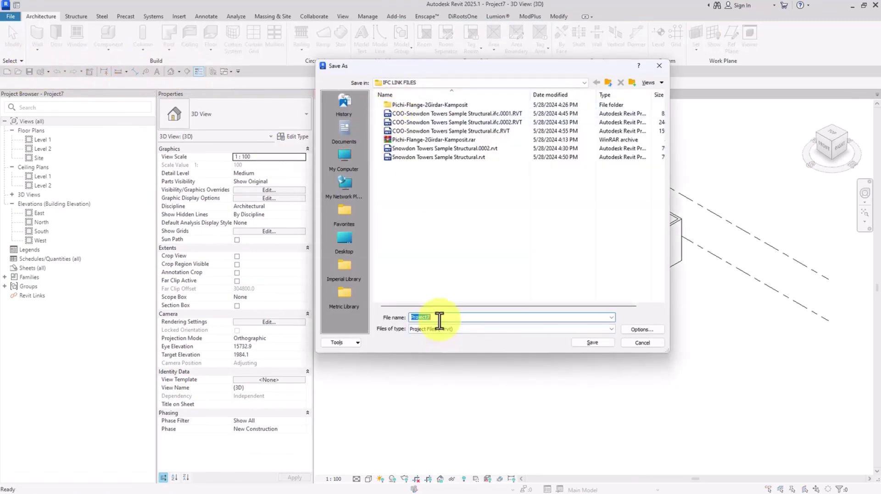
Step: Save the project as RVT and export it to RVT.ifc in the same folder
text(RVT)
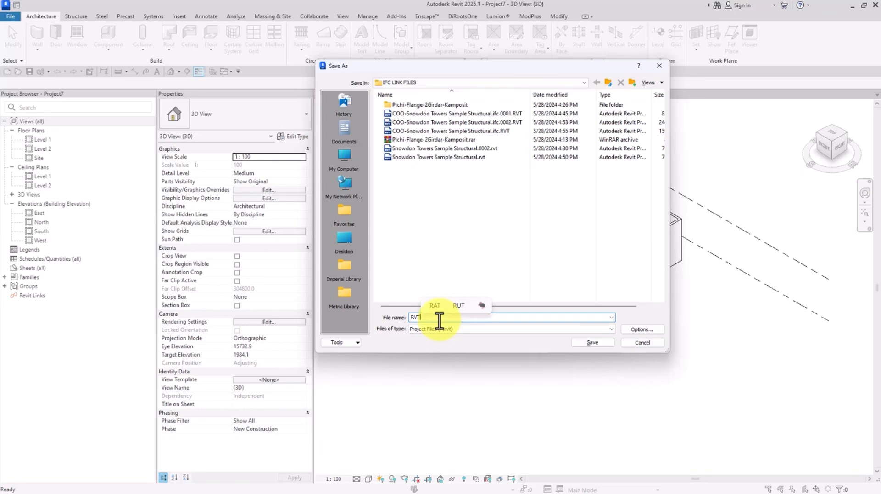
click(591, 343)
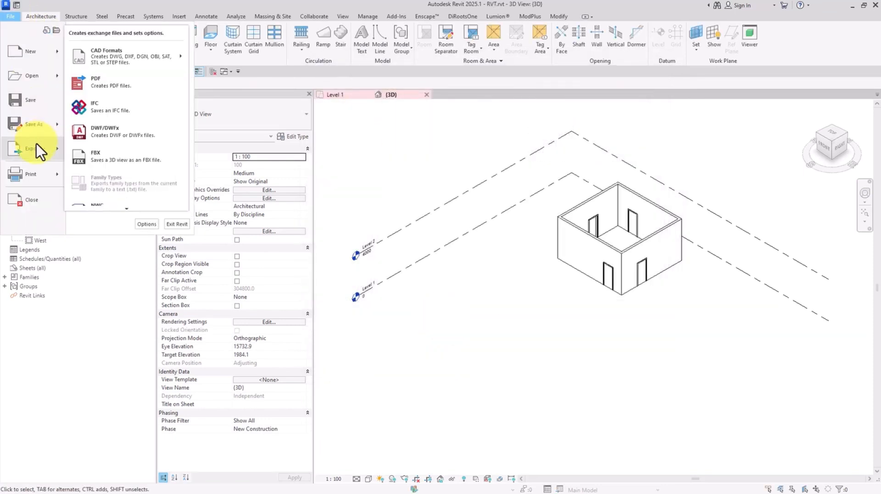
mouse_move(67, 140)
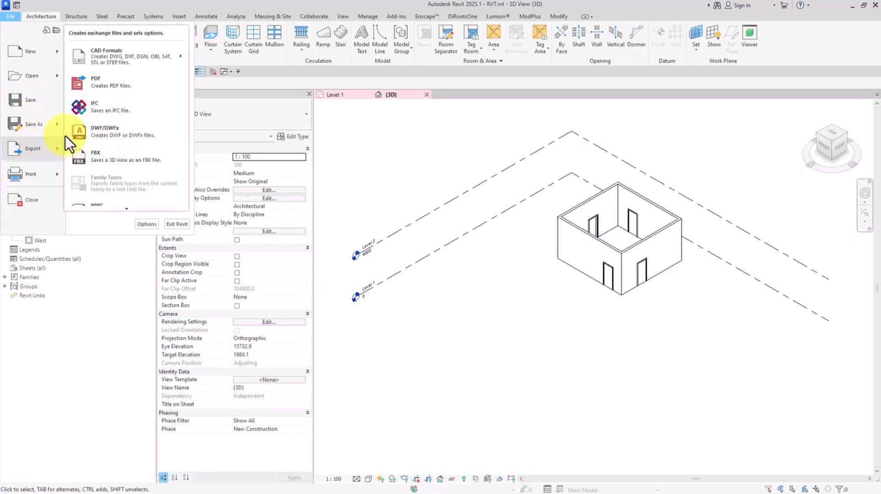
click(95, 107)
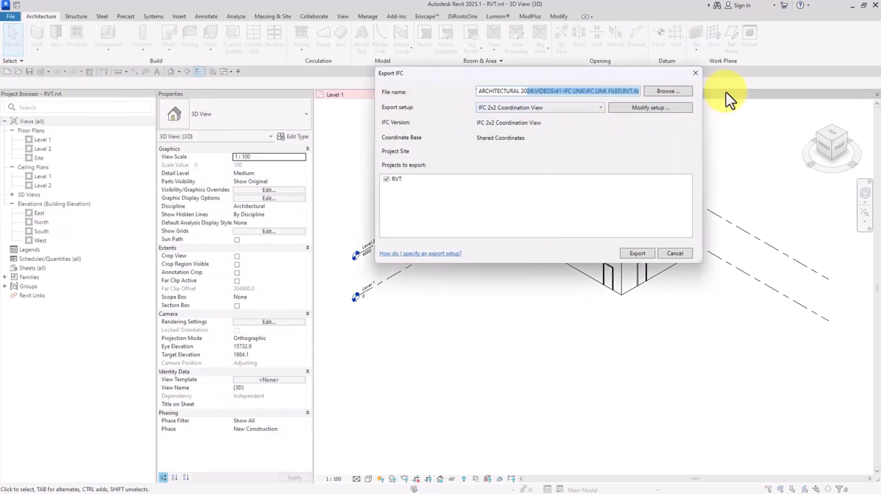
click(667, 90)
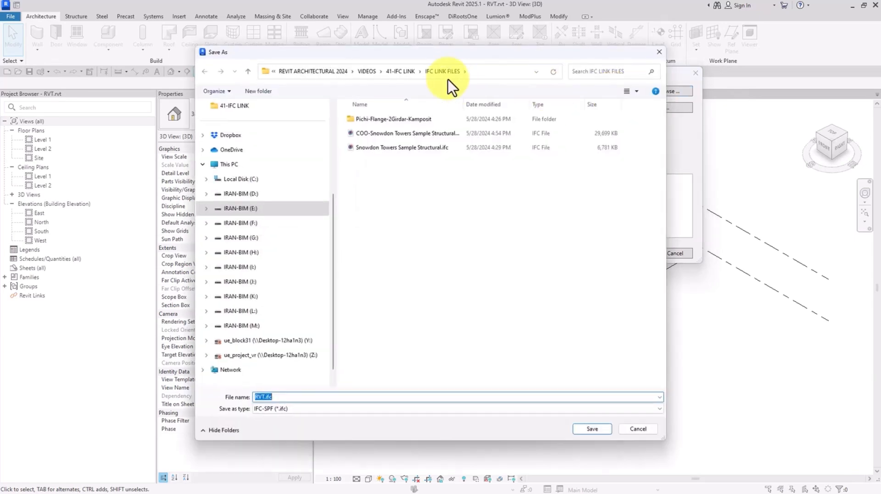
click(590, 430)
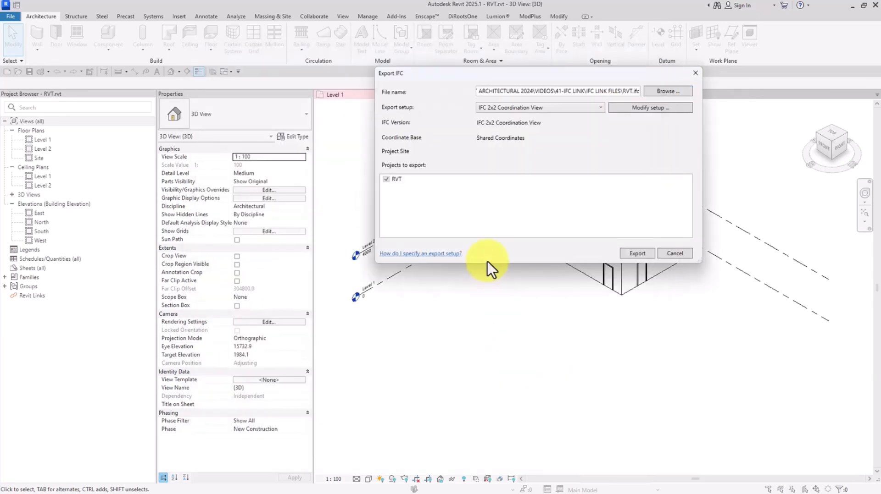
click(674, 253)
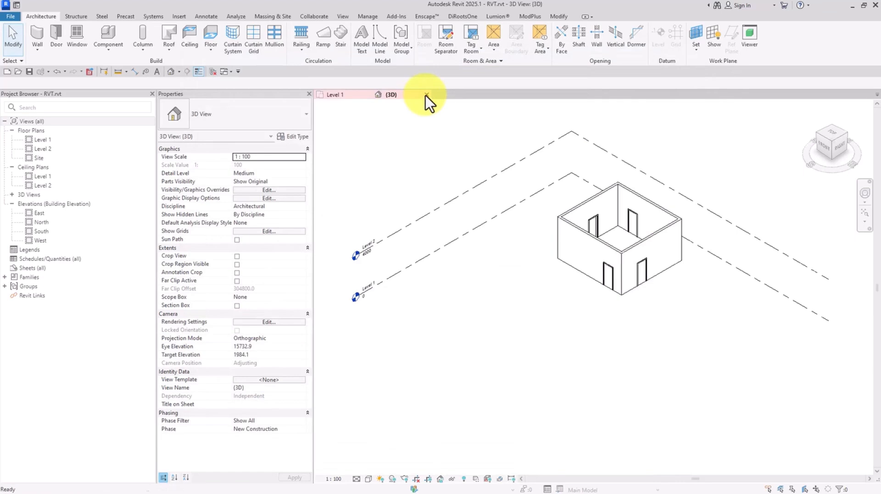
Step: Close the project, cancel the New Project dialog, and open RVT.ifc
click(15, 6)
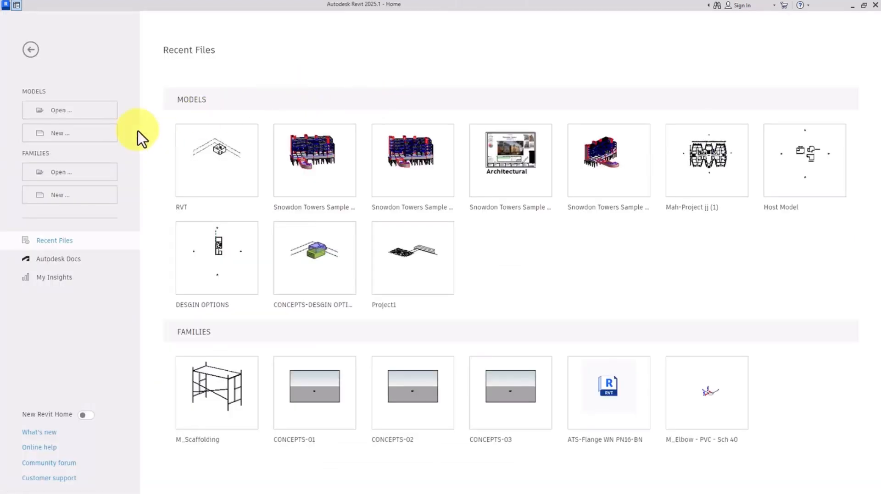
mouse_move(69, 133)
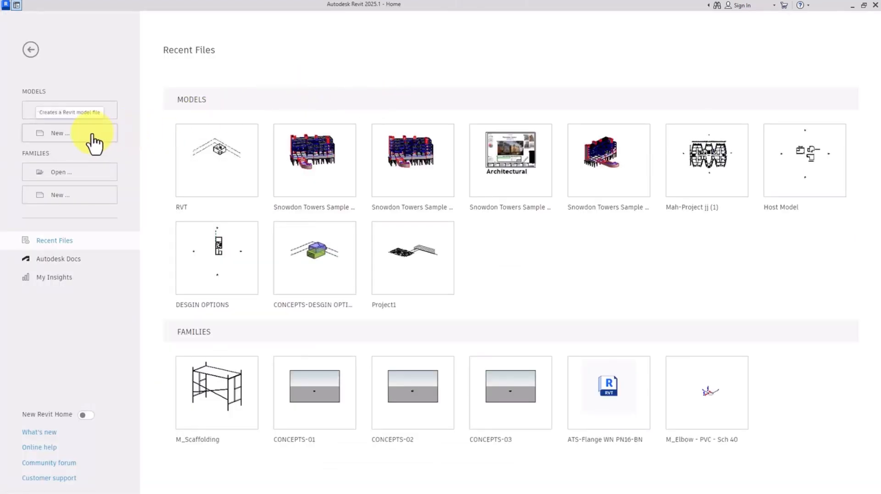
click(60, 133)
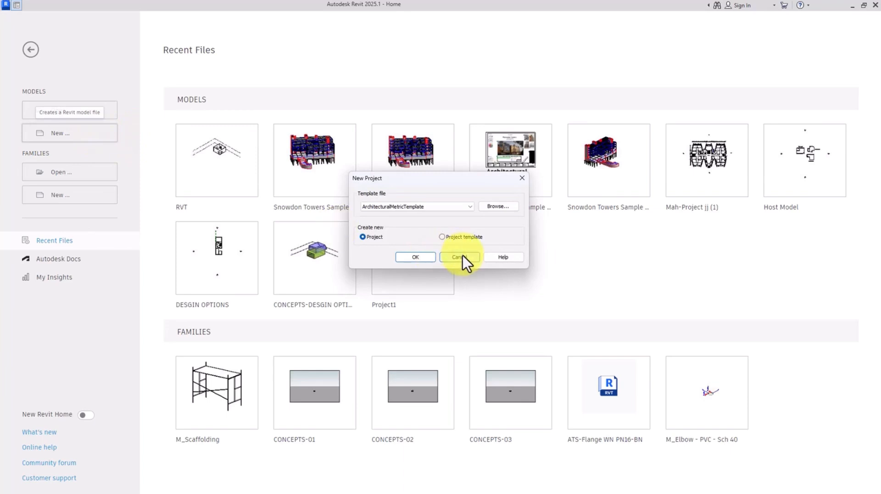
click(460, 257)
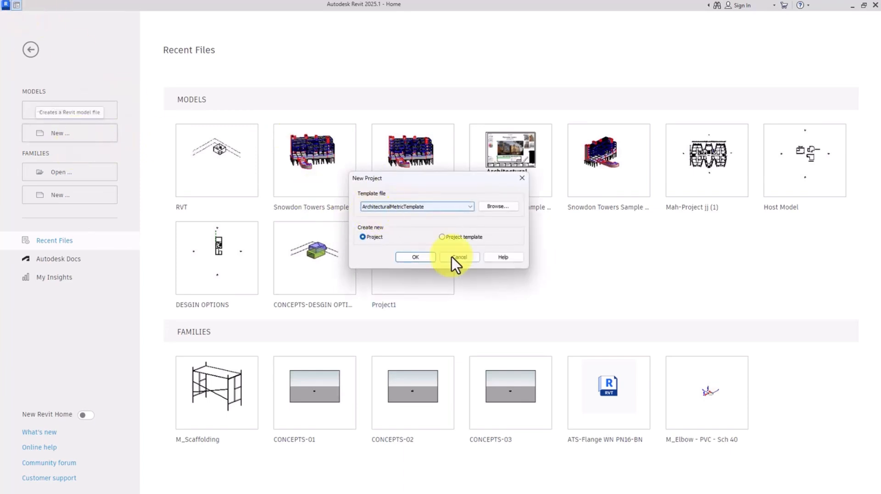
click(414, 257)
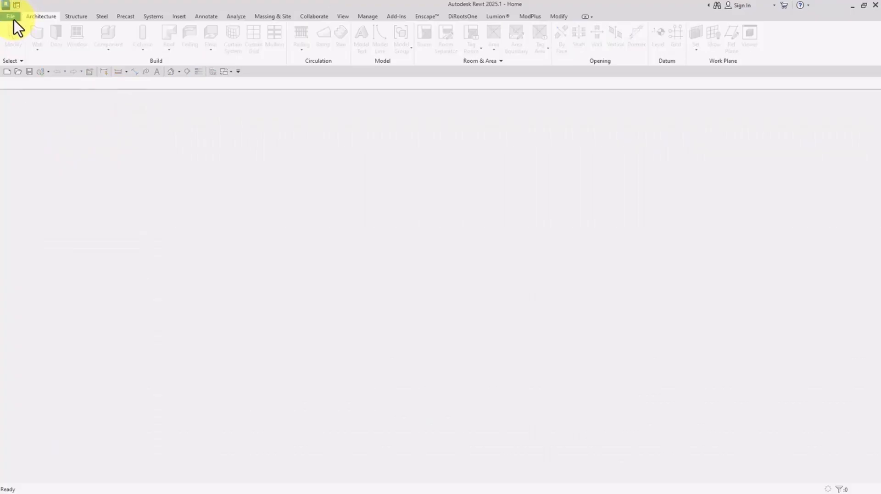
click(9, 16)
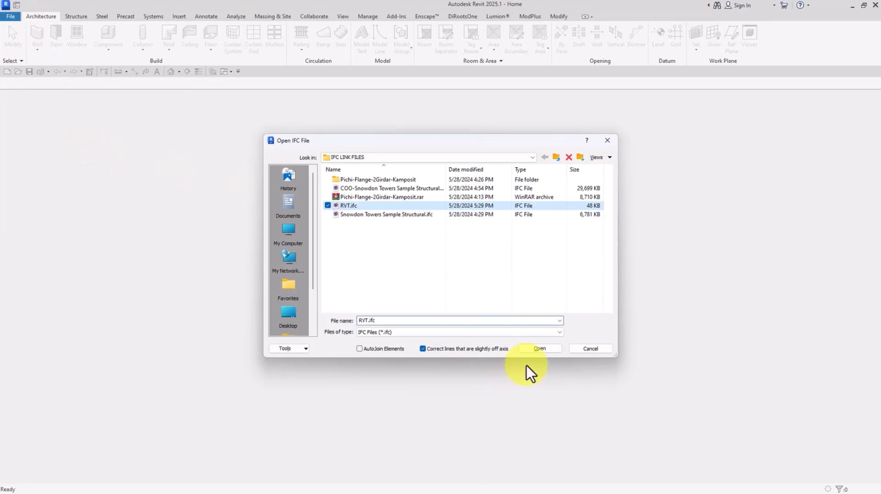
click(538, 349)
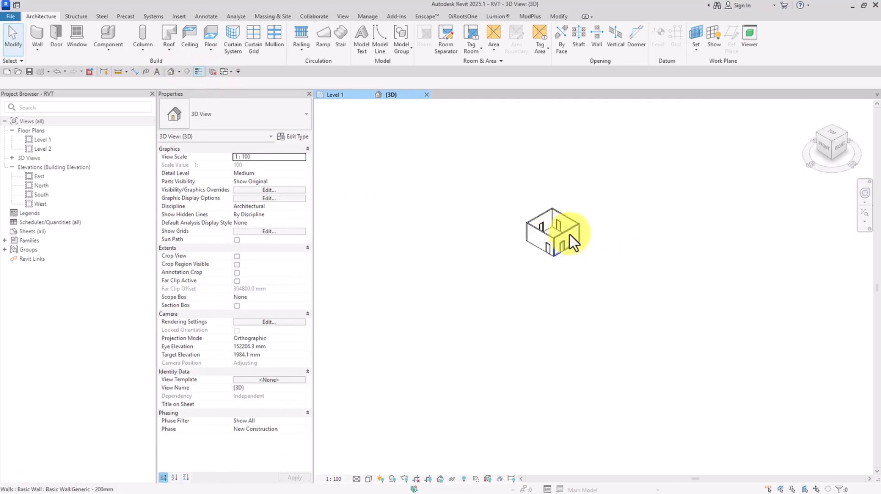
Step: Move the IR-MD template to the top of the project template locations list
click(376, 235)
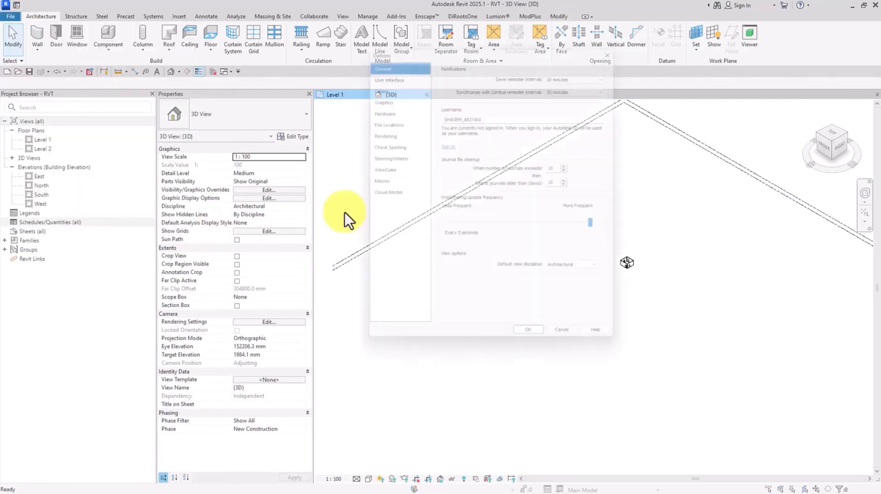
click(380, 119)
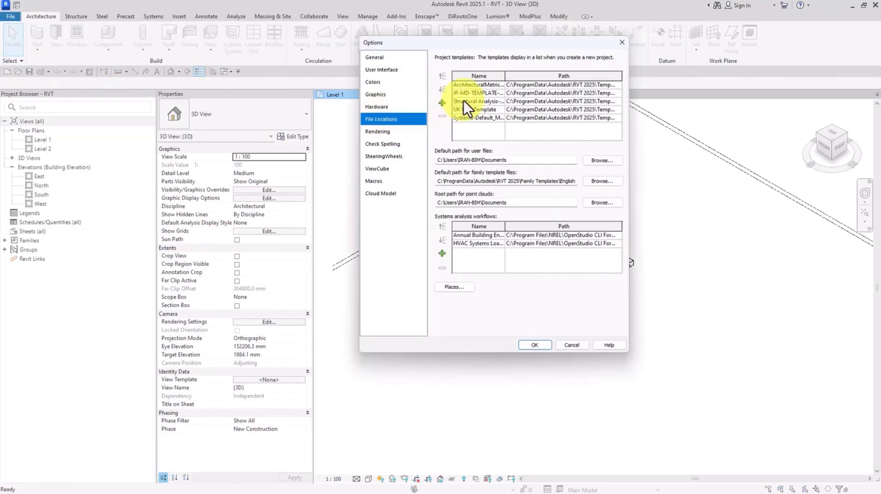
click(442, 90)
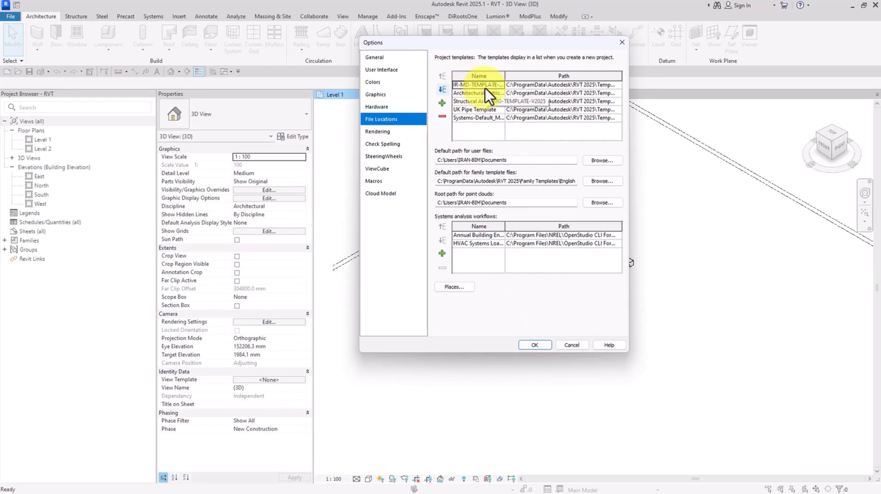
click(478, 84)
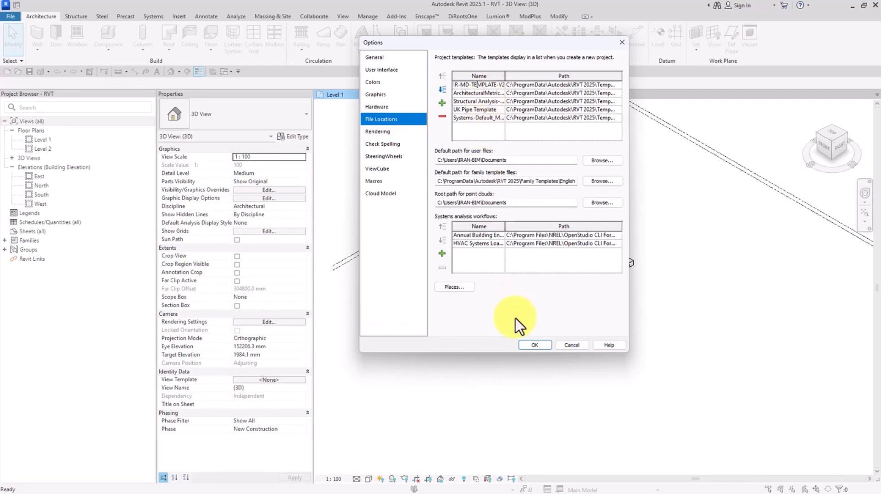
click(10, 15)
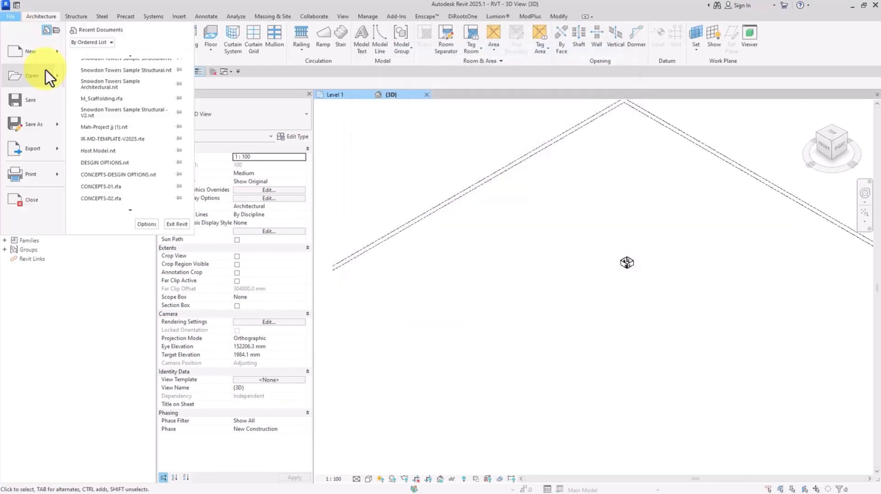
Step: Open the RVT project, view its Level 1 plan, then close its views
click(32, 76)
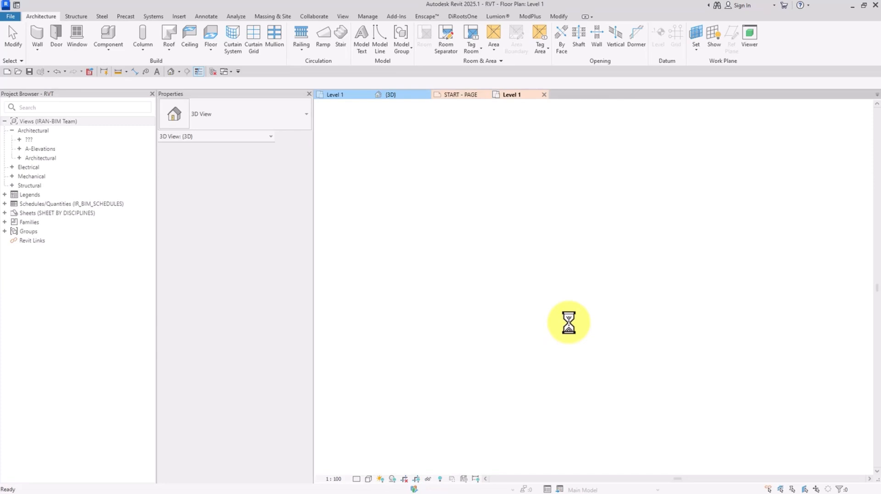
click(509, 95)
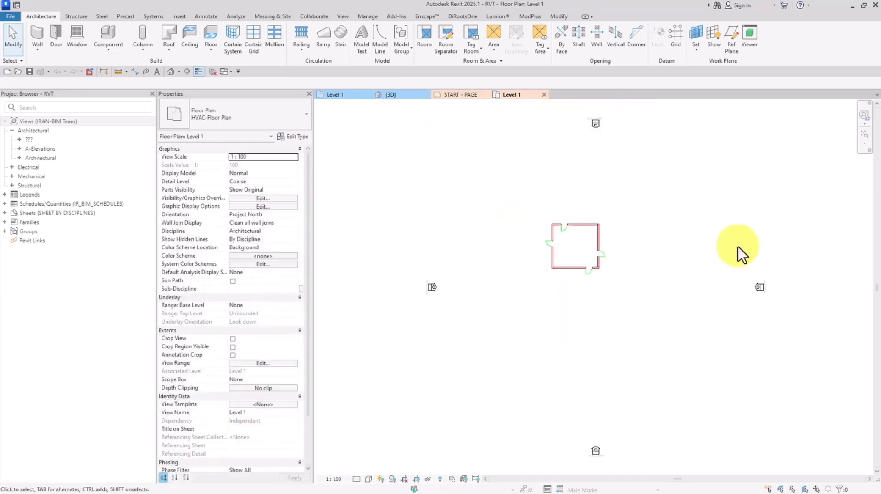
mouse_move(713, 360)
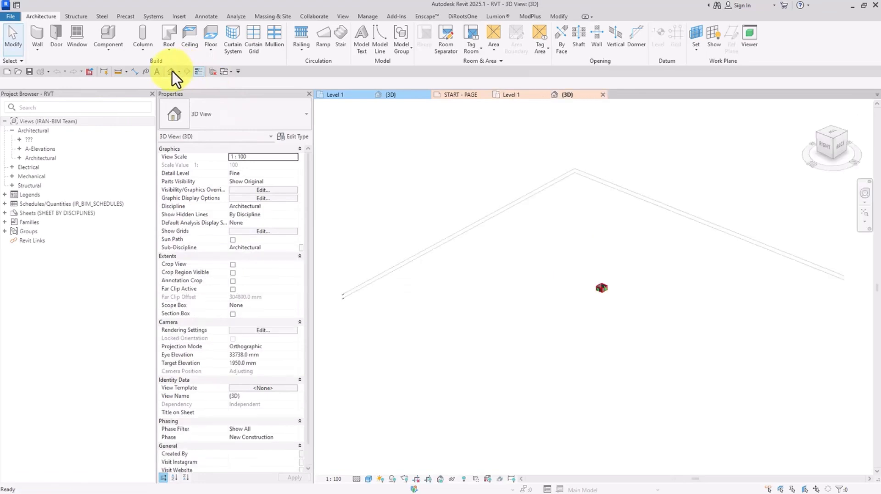
mouse_move(413, 303)
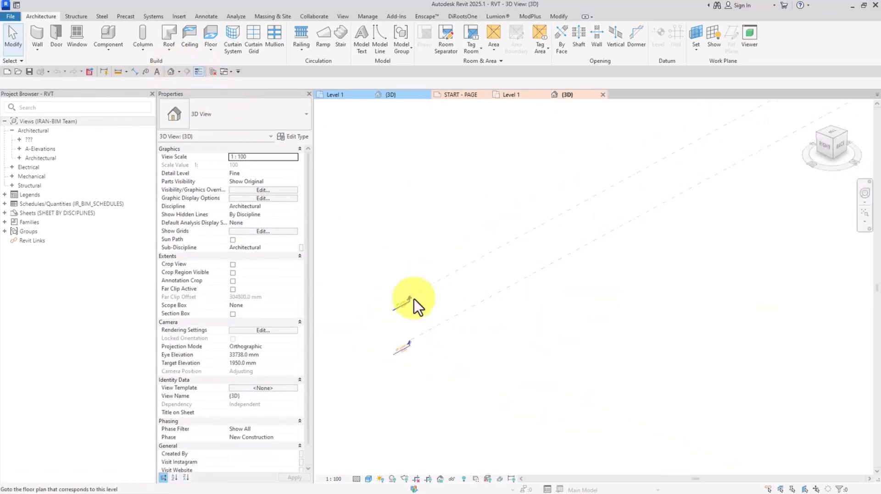
click(510, 95)
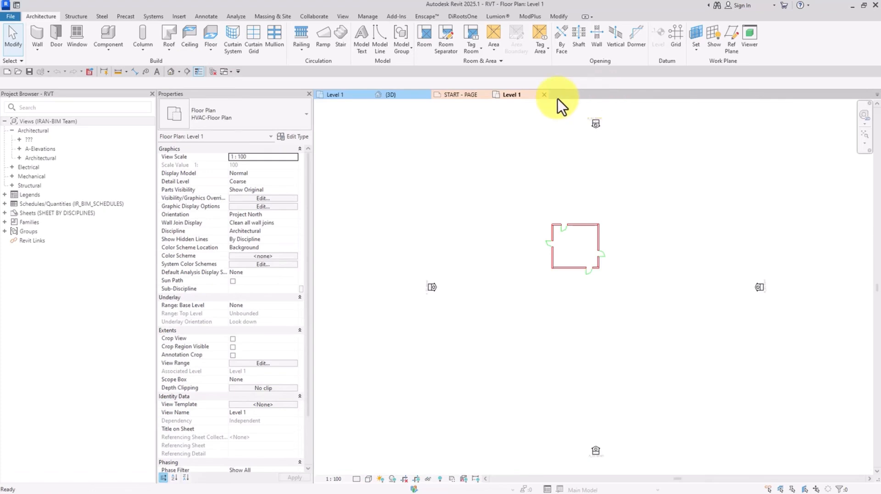
click(543, 95)
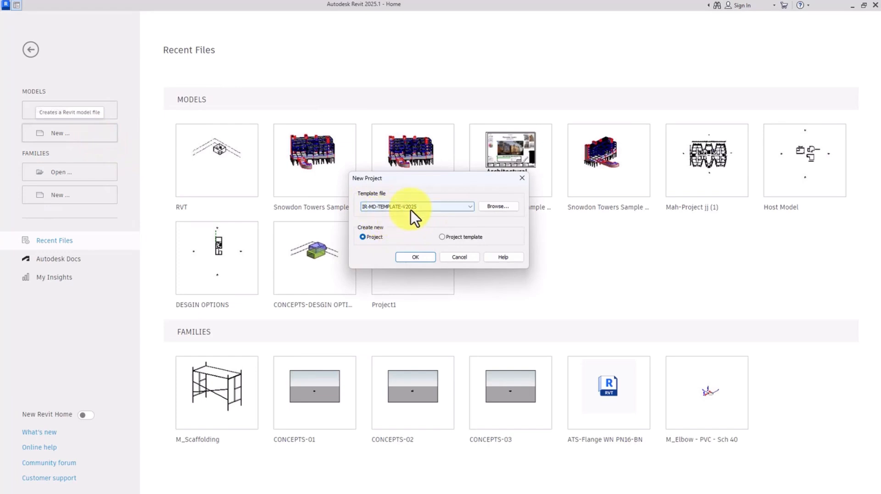
Step: Cancel New Project, then review and close the Project templates list in File Locations
click(414, 257)
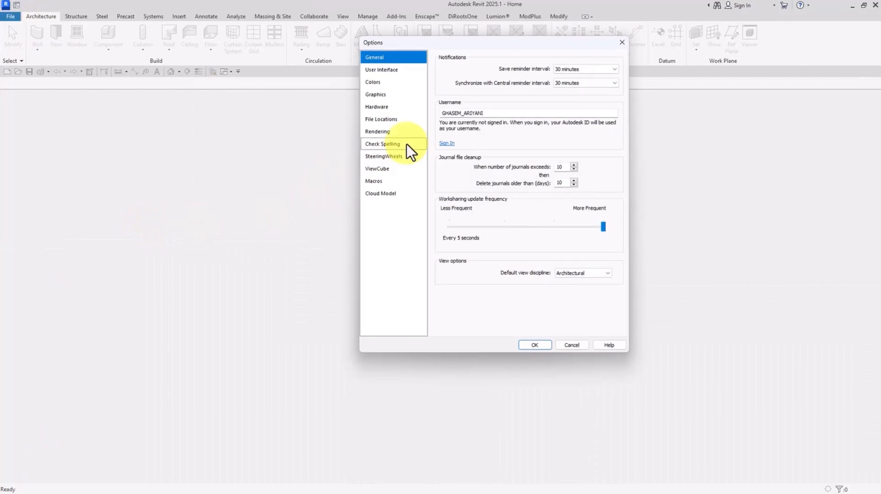
click(381, 119)
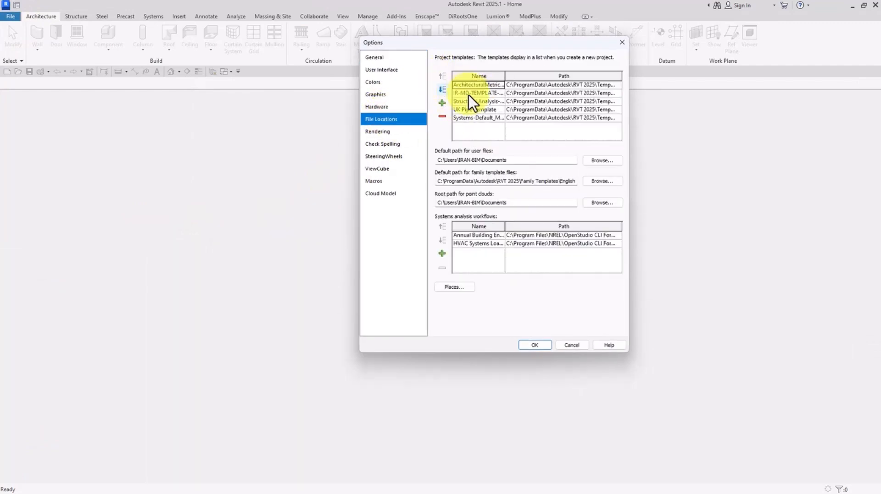
click(533, 344)
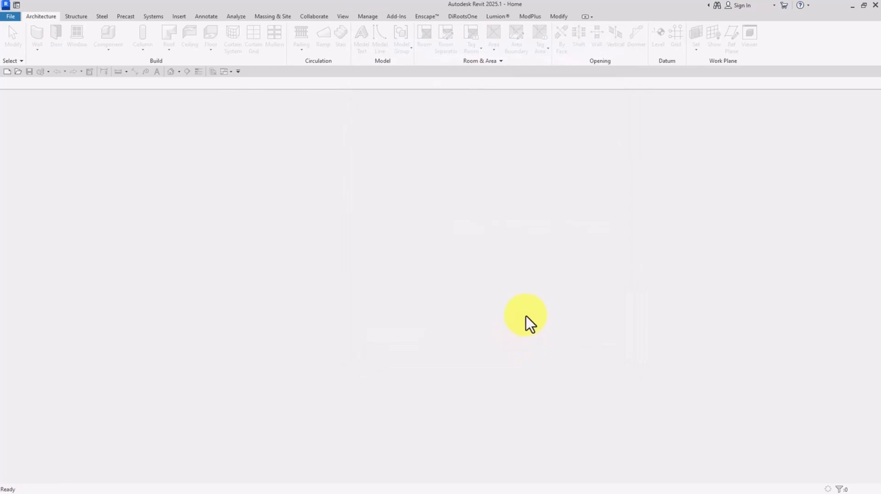
mouse_move(17, 37)
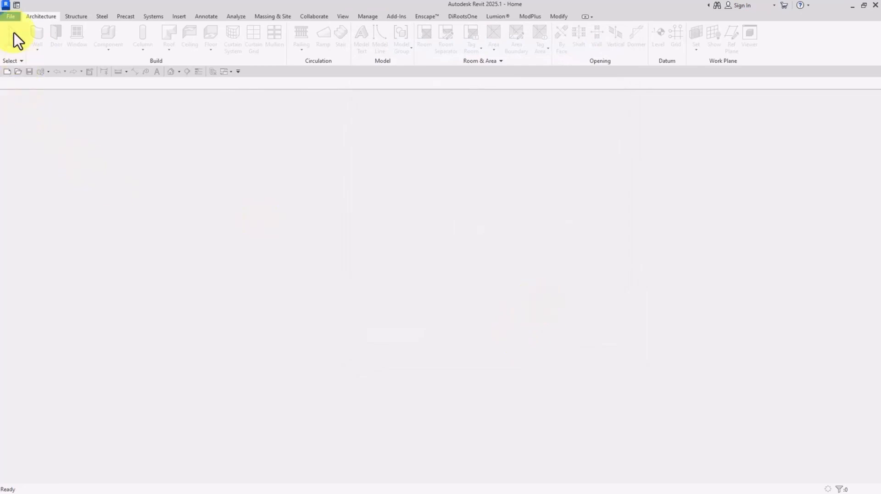
Step: Browse for a default template in IFC Options, then start a new project
click(10, 16)
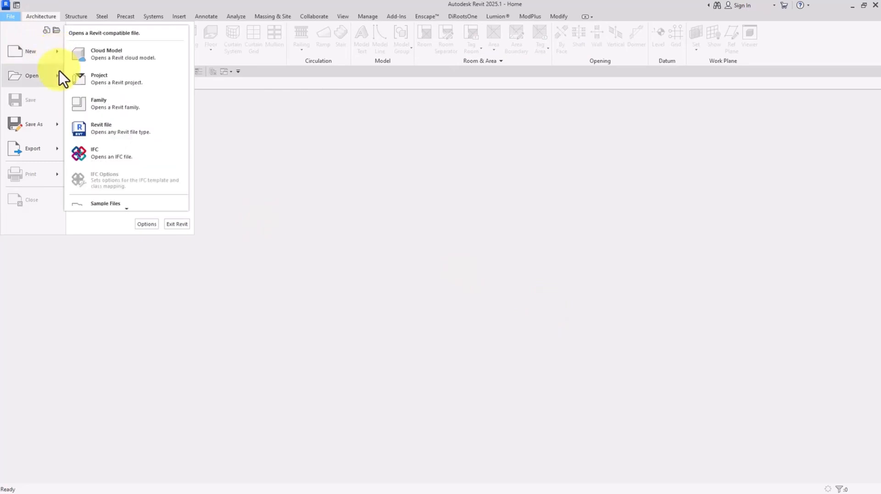
mouse_move(127, 180)
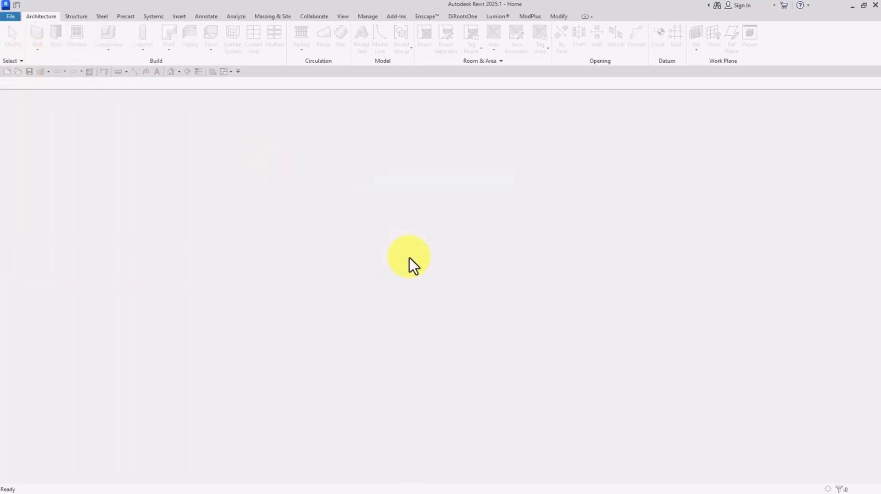
click(10, 16)
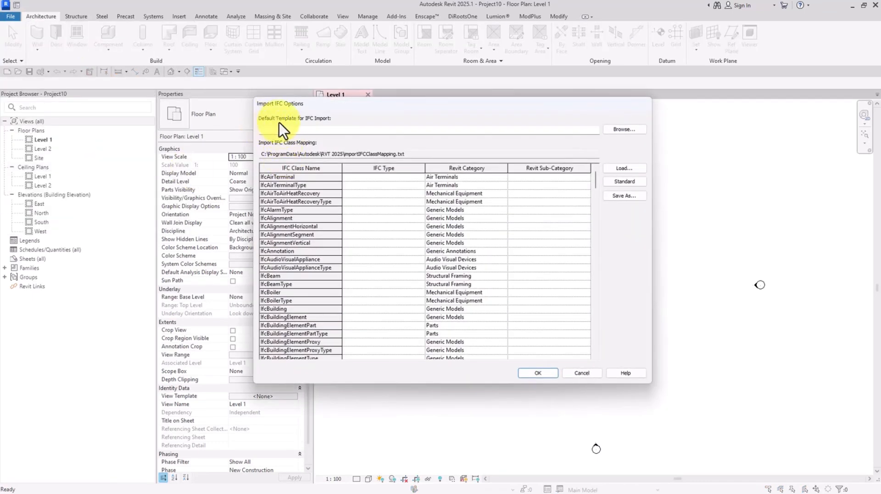
mouse_move(570, 141)
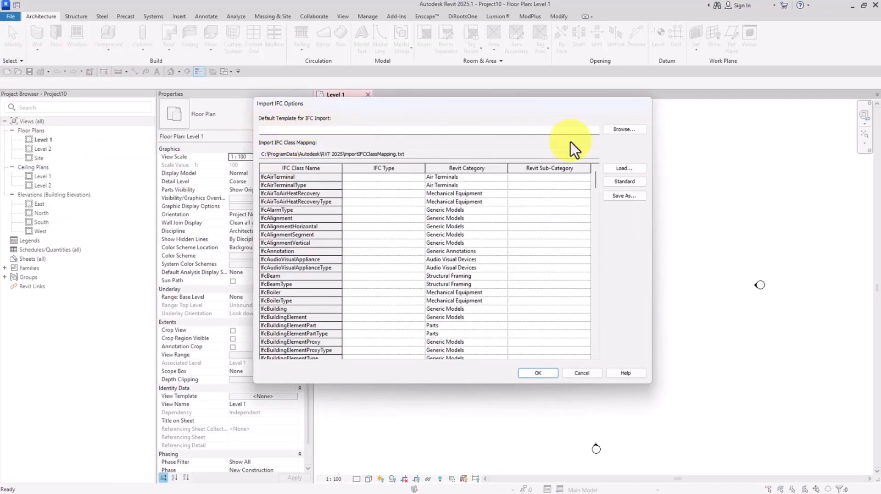
click(623, 129)
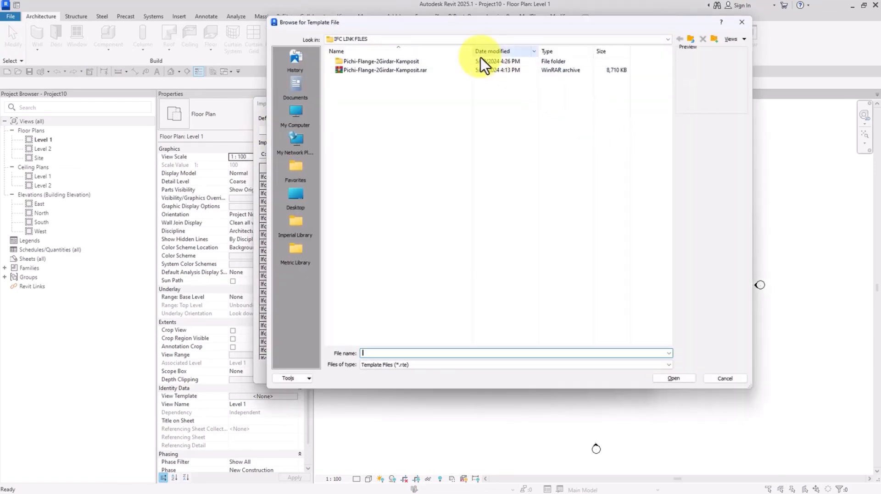
click(724, 378)
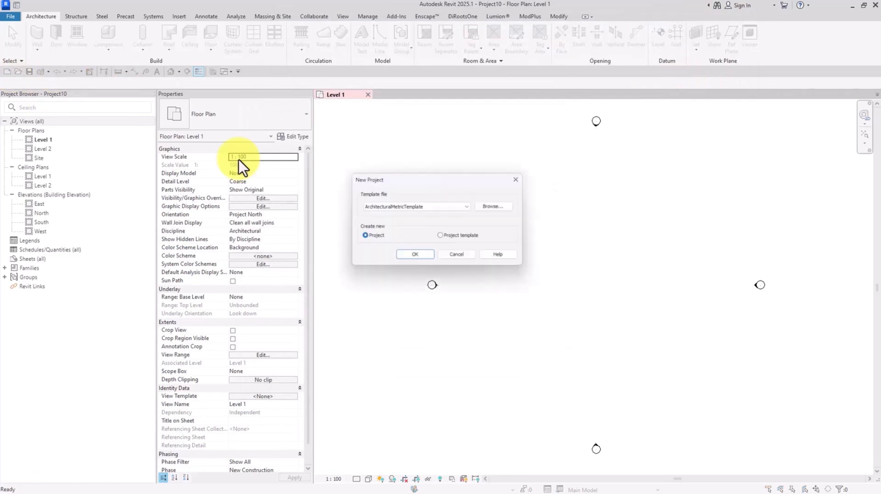
Step: Browse the project templates and view DefaultMetric.rte's file properties
click(492, 207)
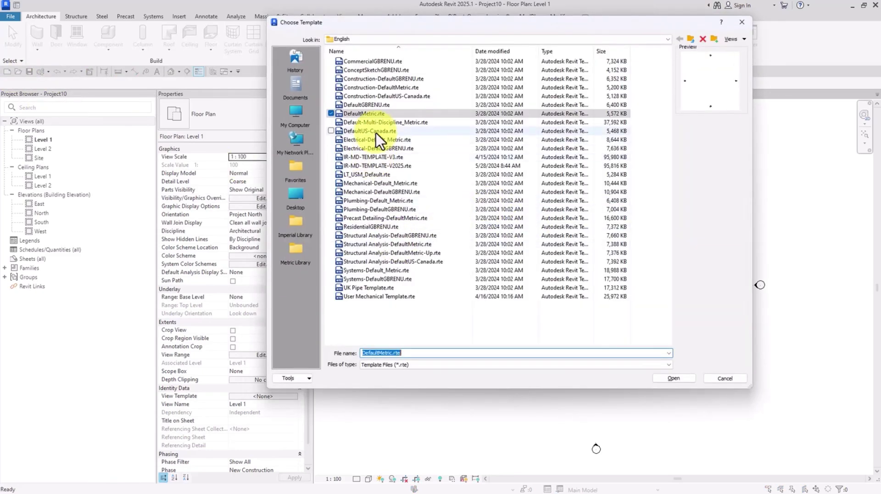
right_click(363, 113)
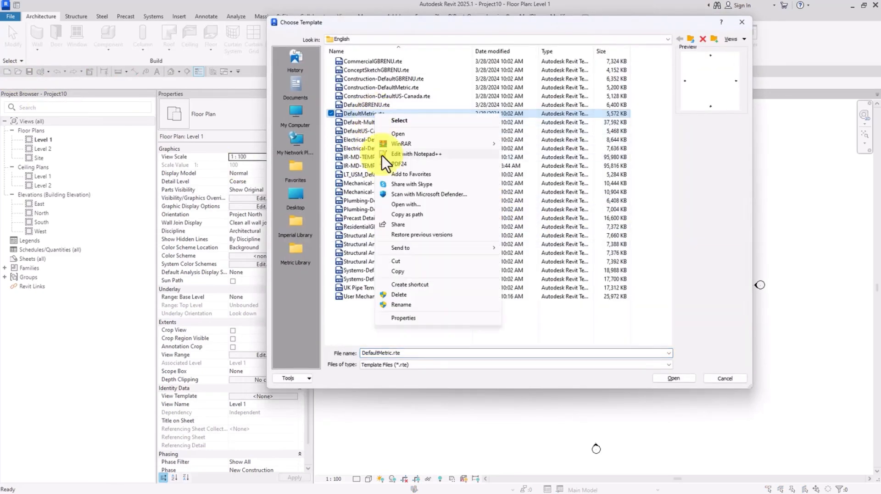
mouse_move(403, 318)
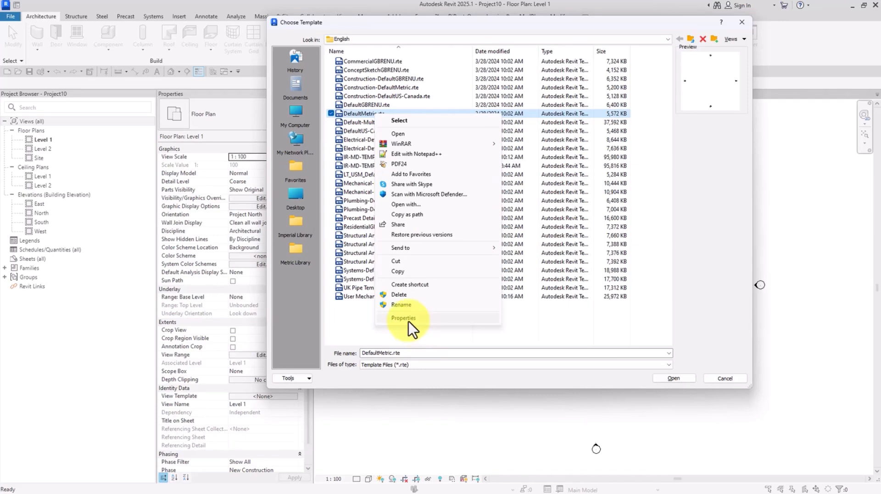
click(403, 318)
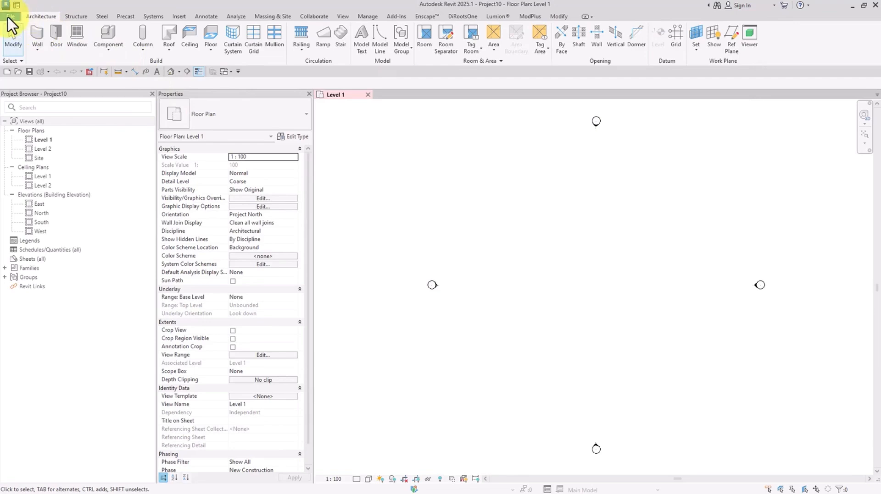
Step: Set IR-MD-TEMPLATE-V2025.rte as the IFC Options default template and save
click(9, 15)
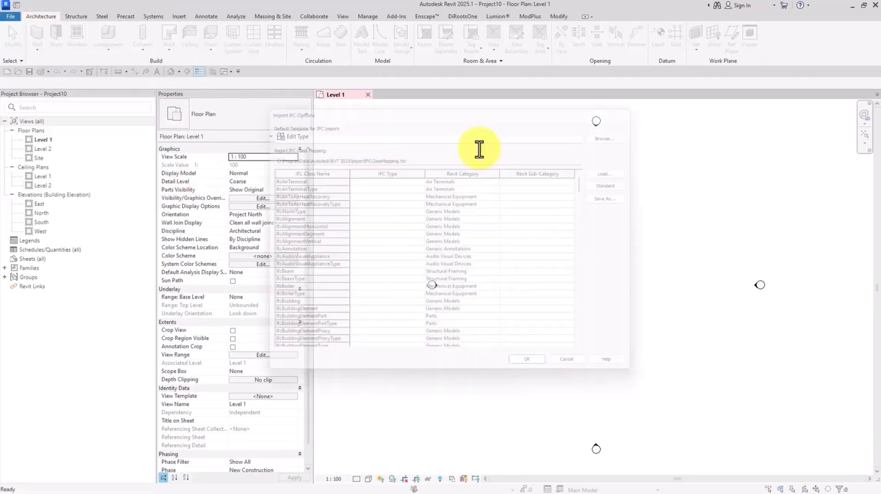
click(605, 139)
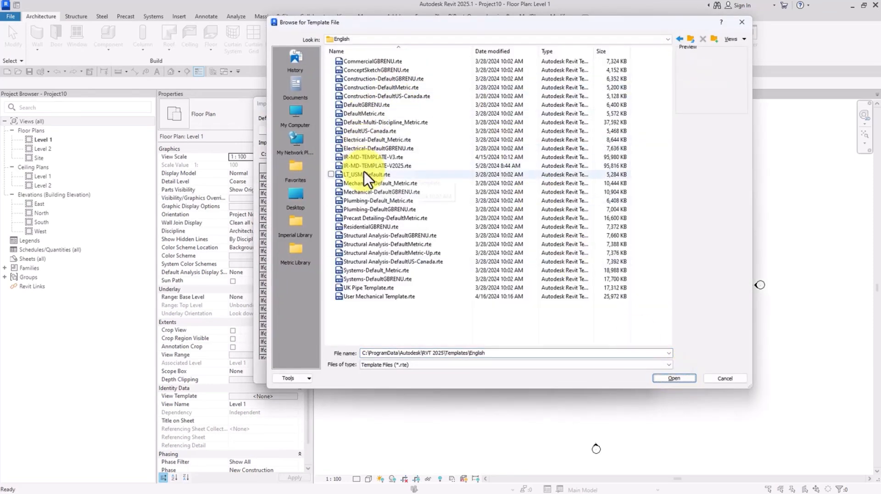
click(375, 165)
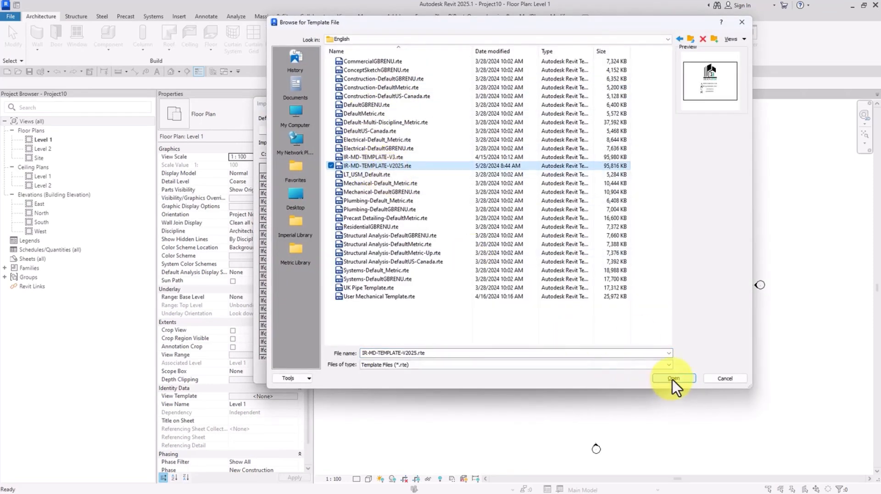
click(673, 378)
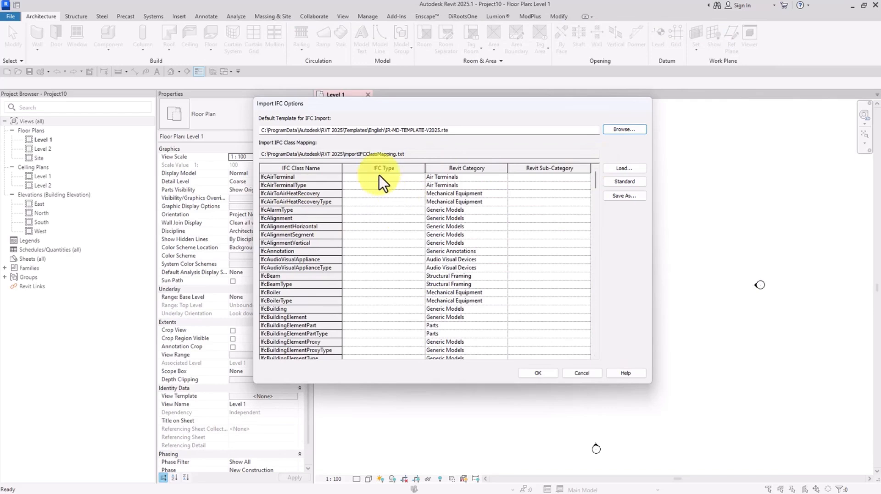
scroll(down, 3)
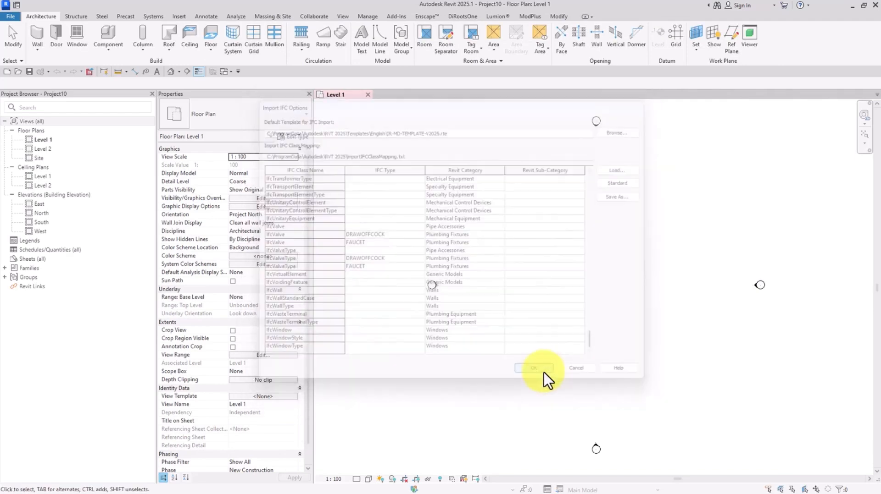
click(534, 368)
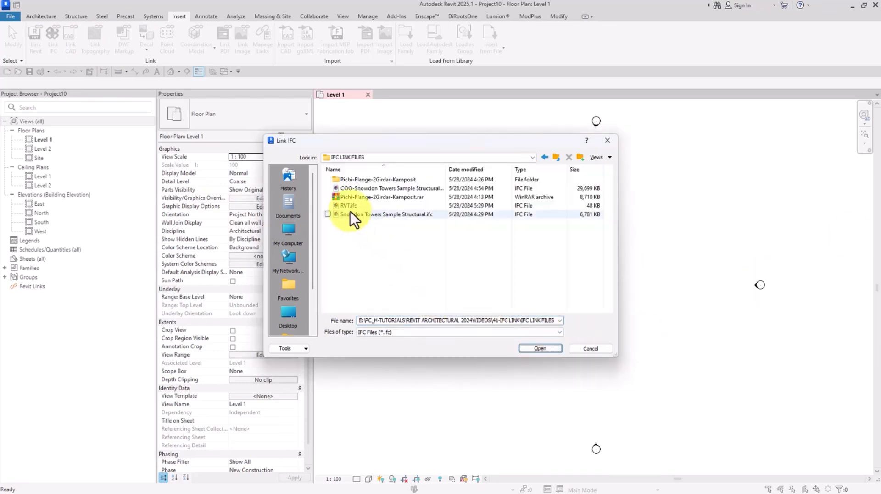
Step: Link RVT.ifc, switch to the {3D} view, and reload the RVT.ifc link
click(539, 348)
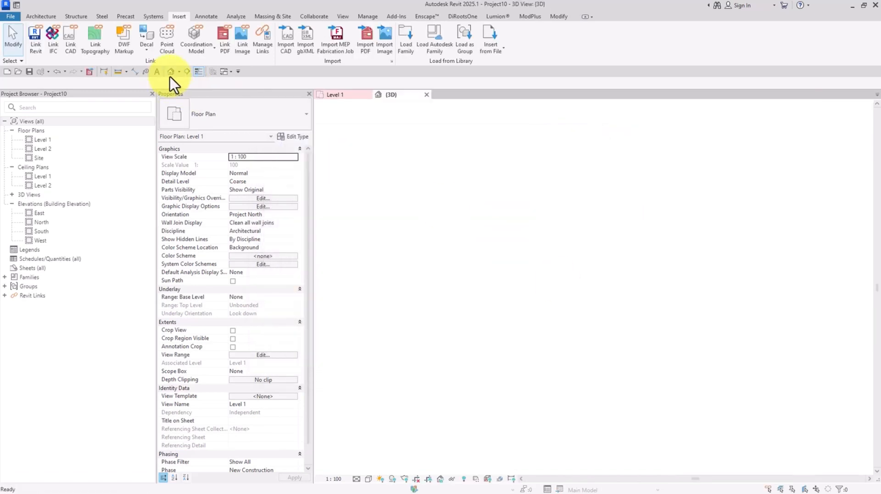
click(391, 95)
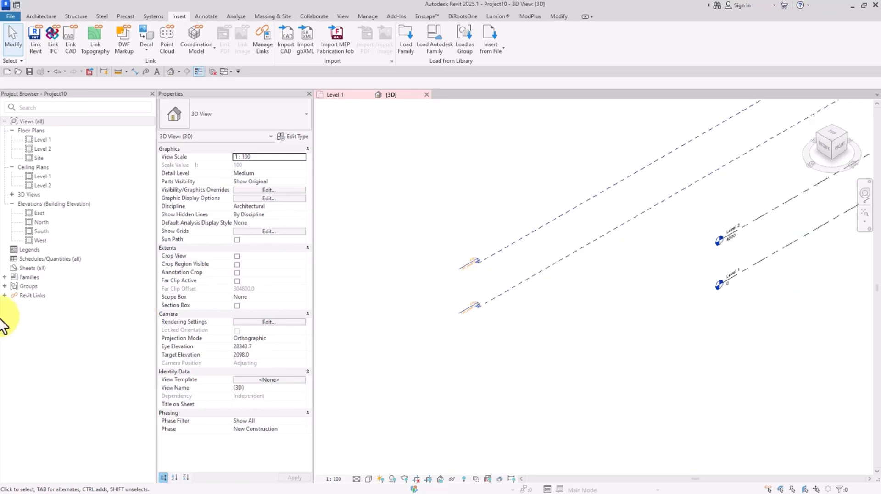
right_click(34, 304)
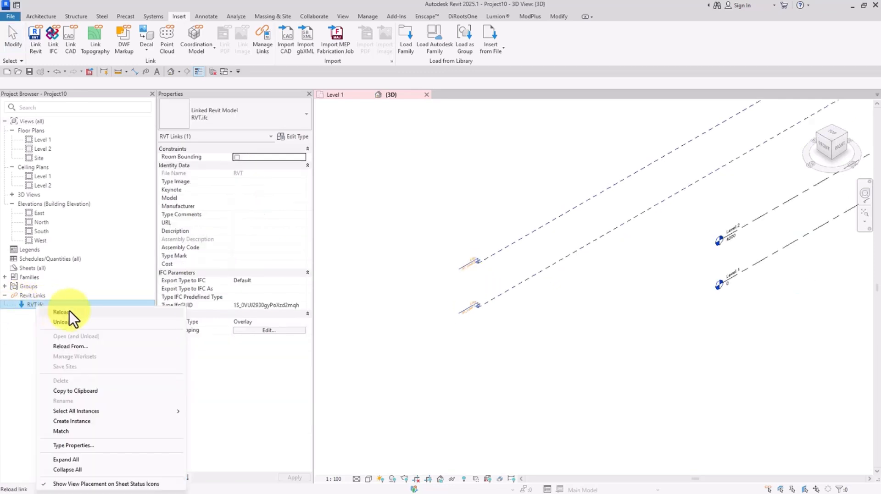
mouse_move(83, 344)
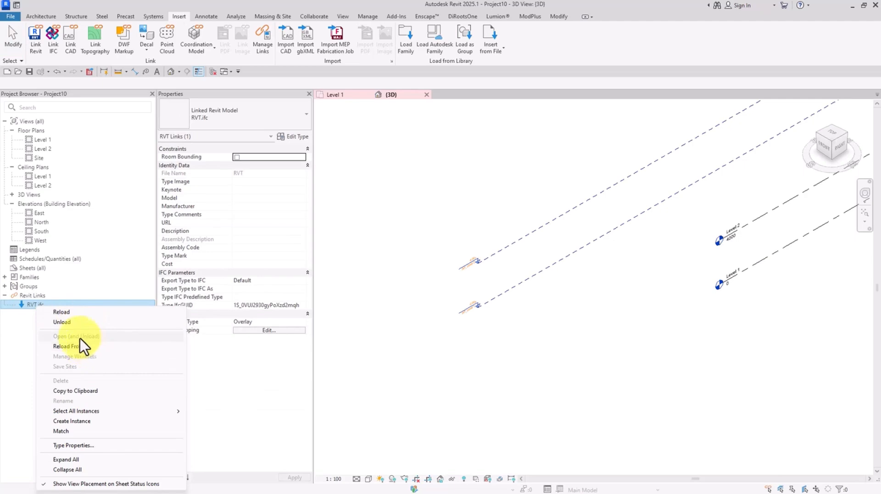
click(61, 312)
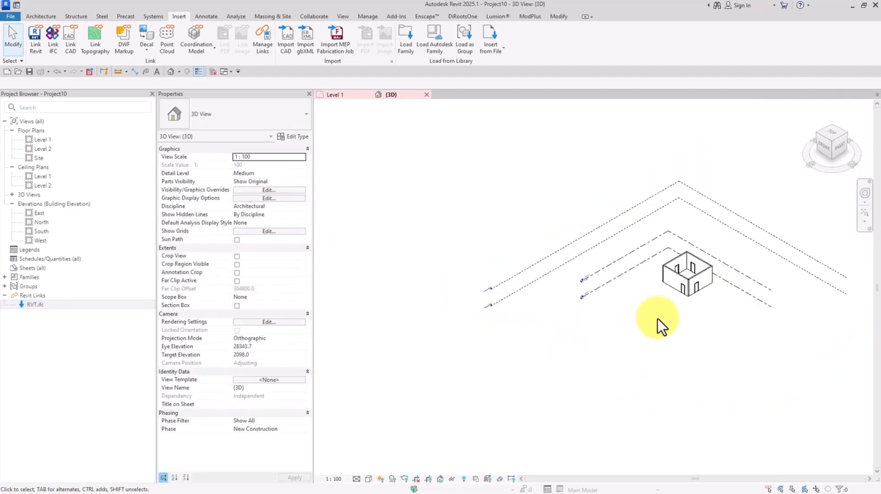